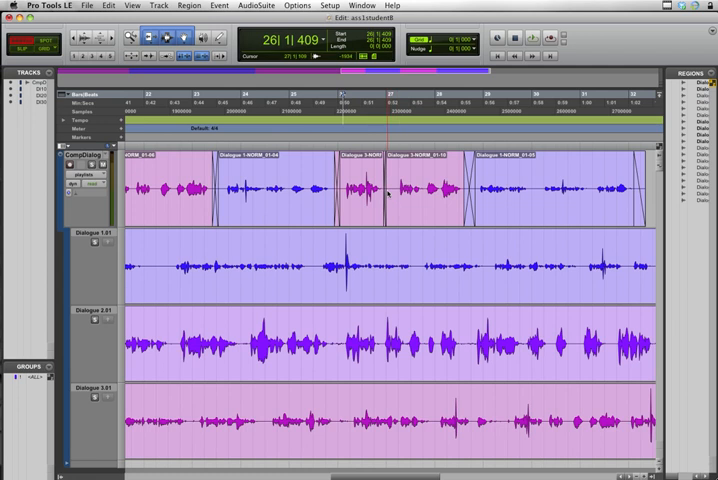
Select the fourth dialogue region on the top audio track with the Grabber
{"action": "left_click", "coordinate": [416, 196]}
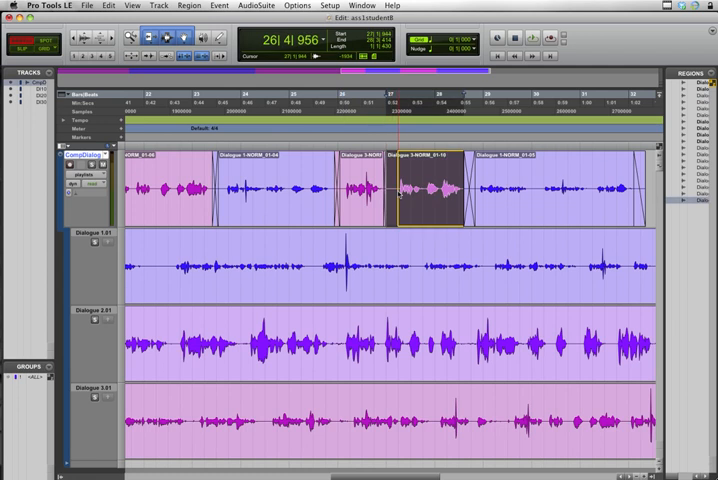